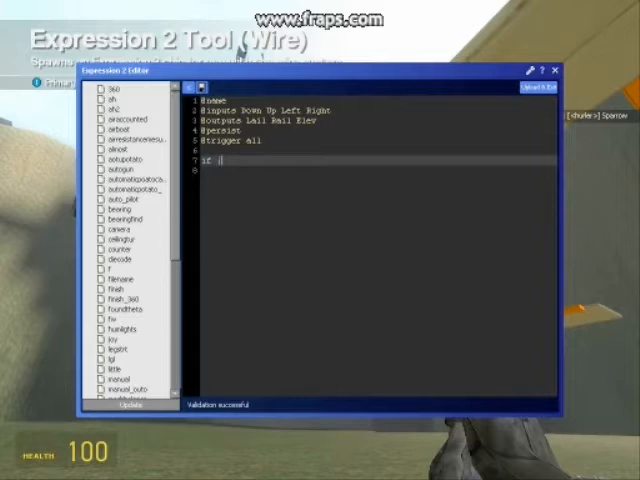
# Write the condition 'if (Down == 1) {Elev = 5}' below the directives
pyautogui.write('(Down')
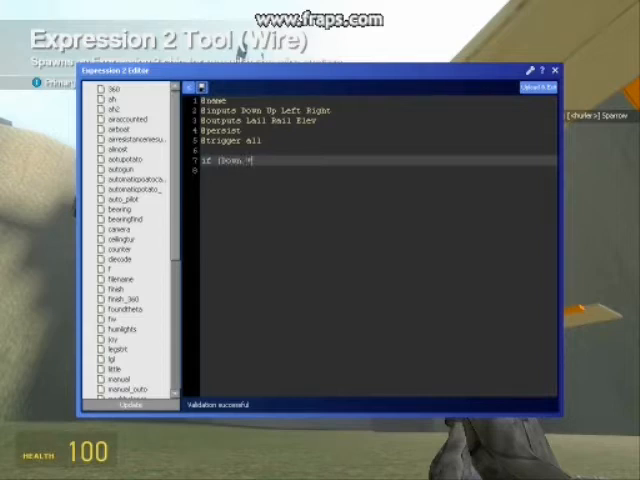
pyautogui.write('== 1) {')
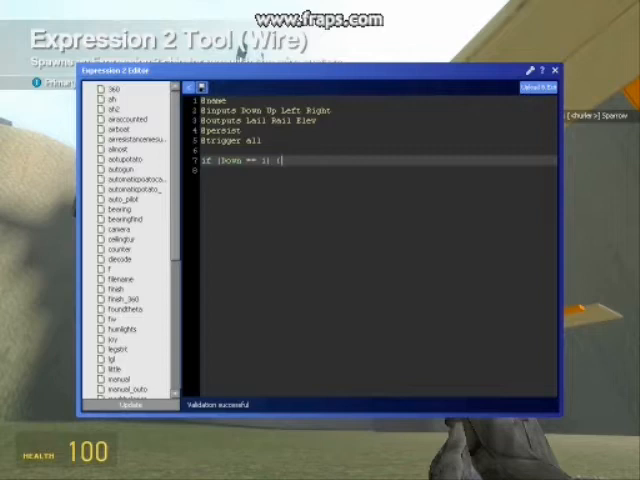
pyautogui.write('(Elev')
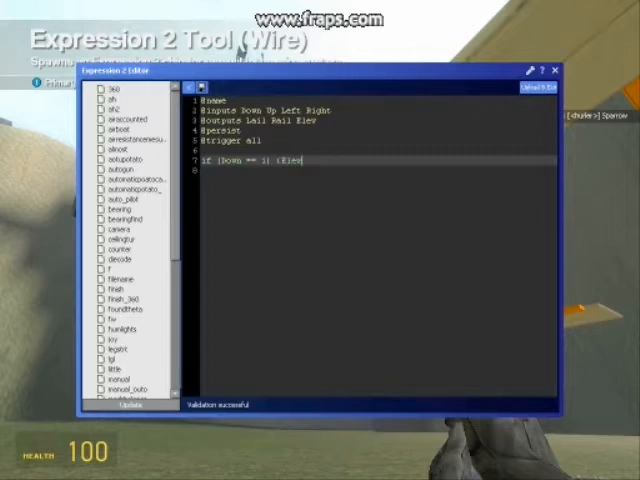
pyautogui.write('*')
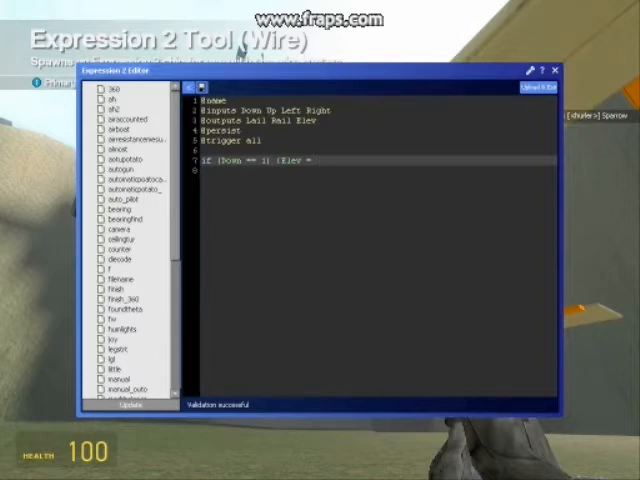
pyautogui.write('5')
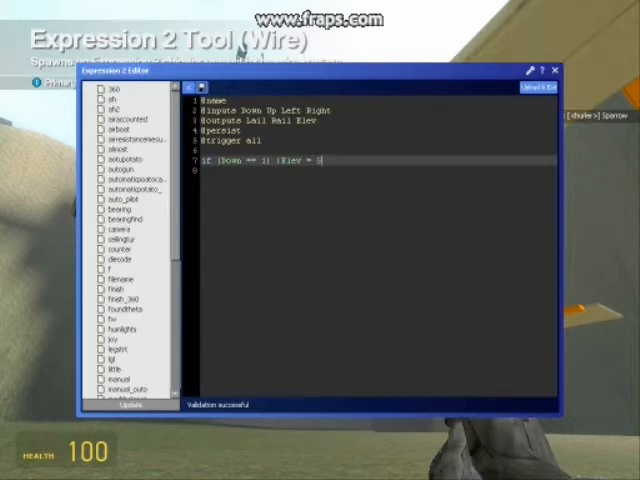
pyautogui.write('5)')
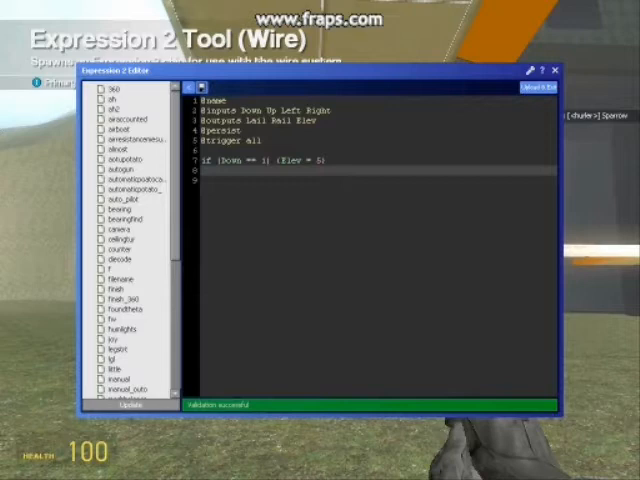
# Write the Up-key condition 'elseif (Up == 1) {Elev = ...' on the next line
pyautogui.write('else')
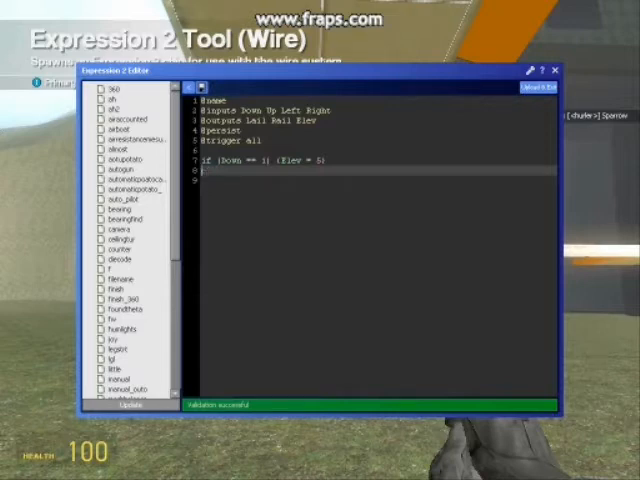
pyautogui.write('if (')
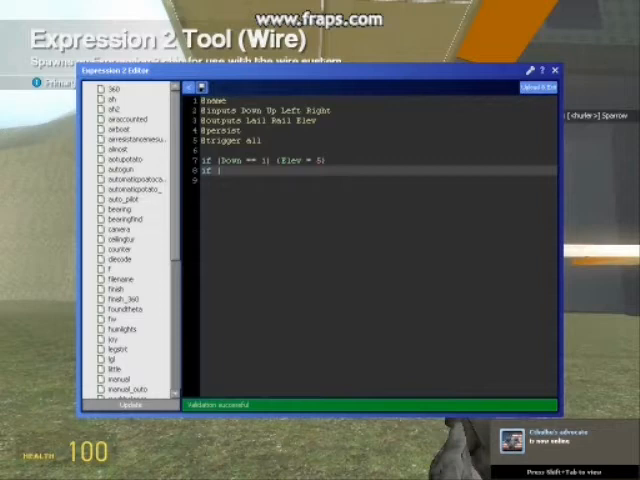
pyautogui.write('Up')
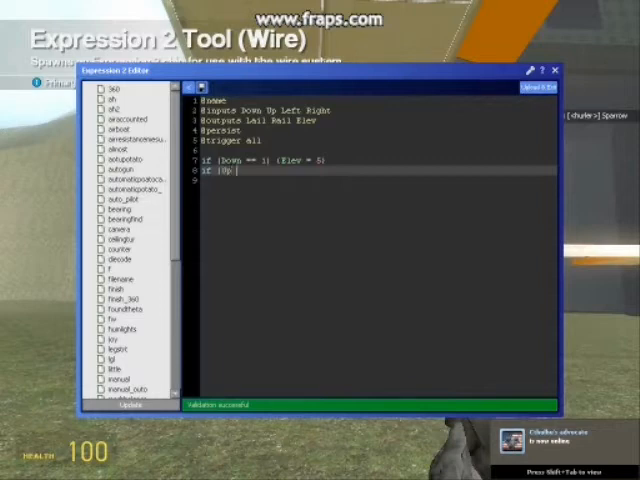
pyautogui.write('== 1')
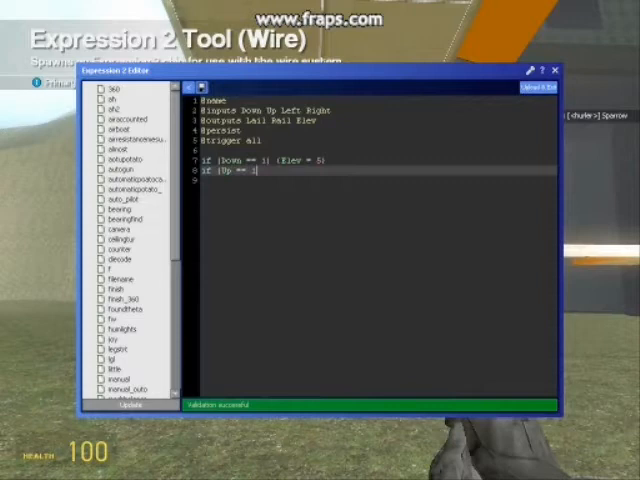
pyautogui.write('1')
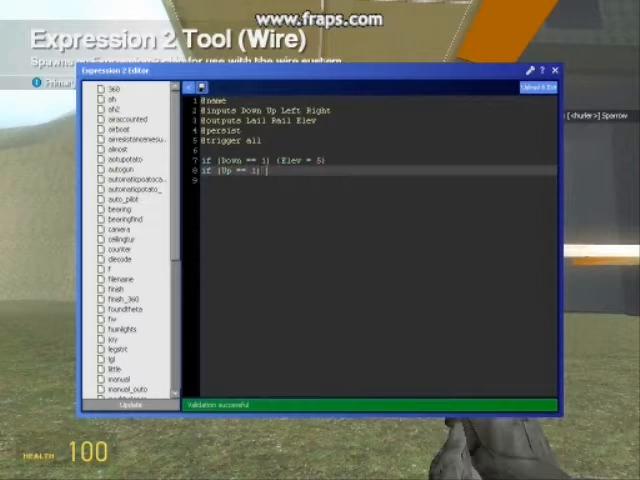
pyautogui.write('1')
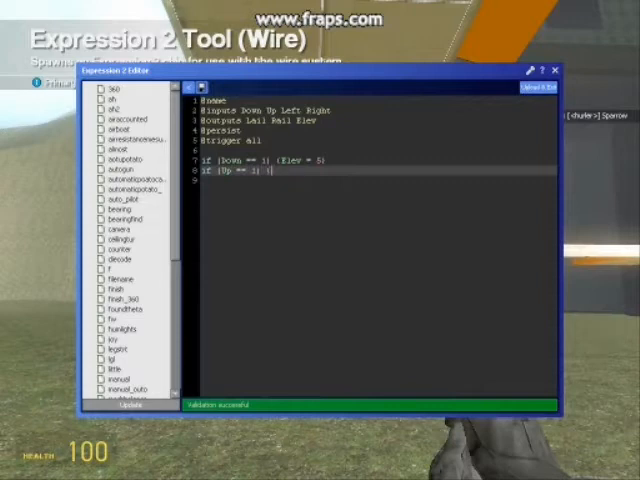
pyautogui.write('(Elev = 10')
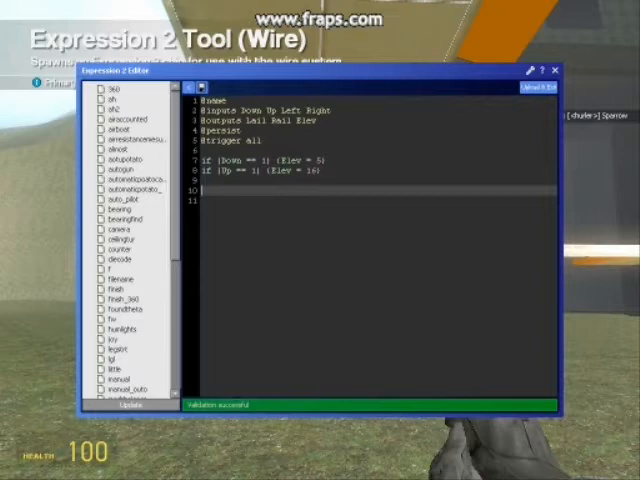
pyautogui.write('if (Left == 1) {Lail = ? Rail = 2}')
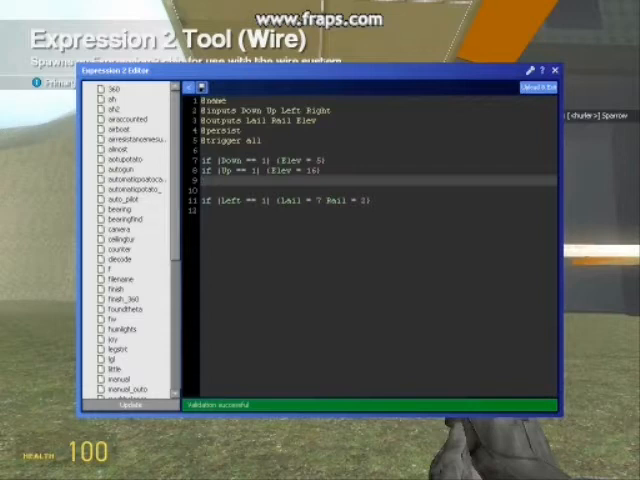
pyautogui.write('elseif (Down == 0')
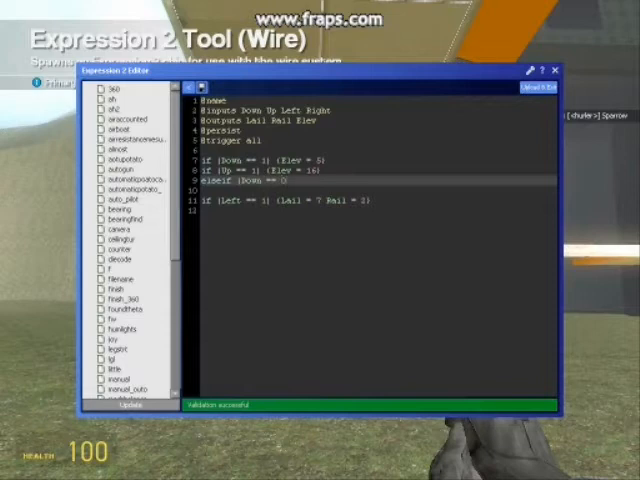
pyautogui.write('Up == 0) {')
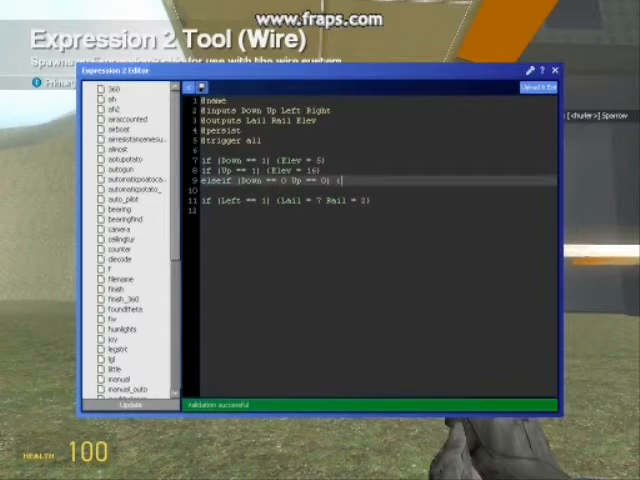
pyautogui.write('Elev =')
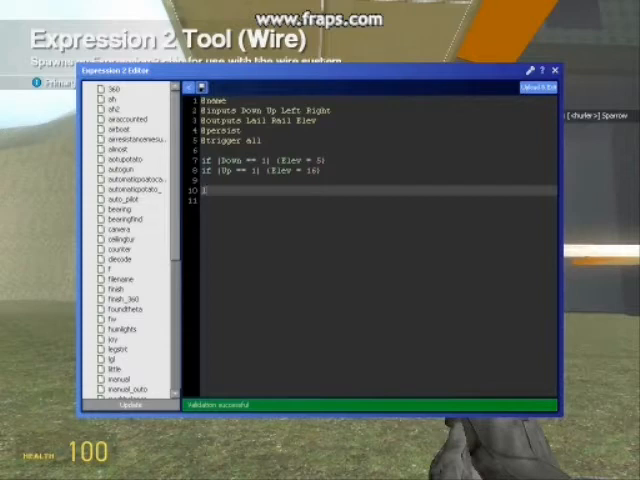
# Start the Left-key condition 'if (Left == 1)' after the neutral-elevator elseif
pyautogui.write('if')
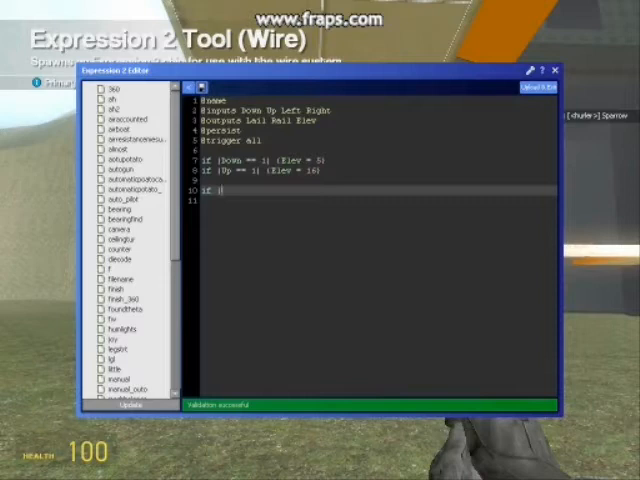
pyautogui.write('(')
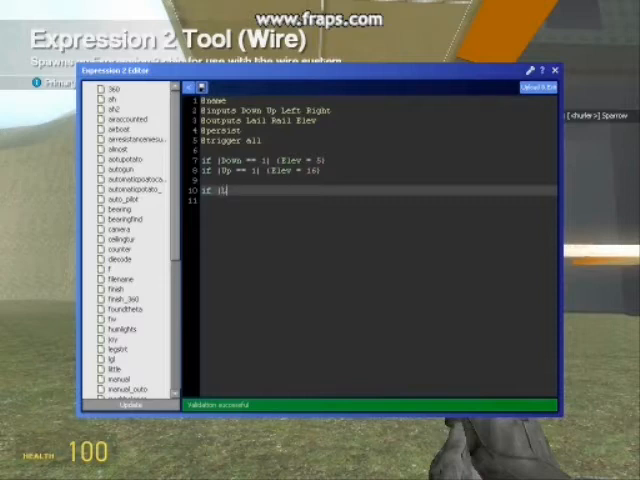
pyautogui.write('Left ==')
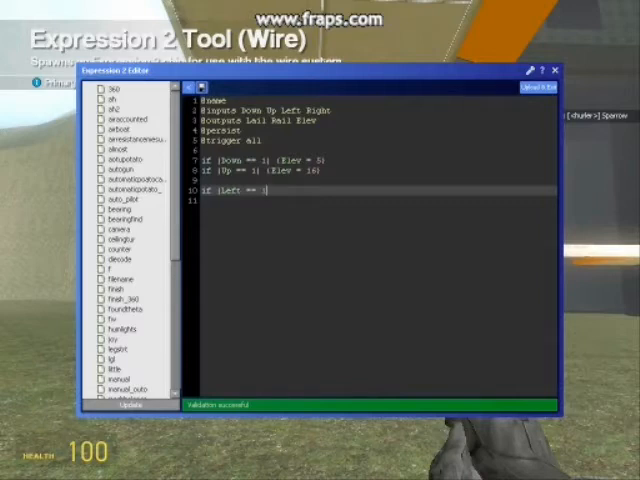
pyautogui.write('1')
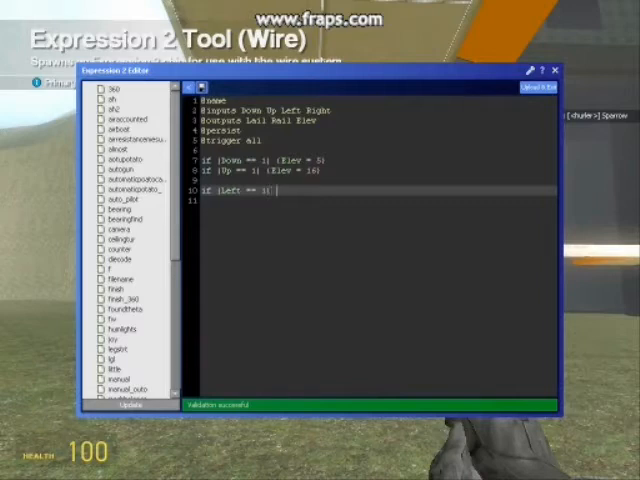
pyautogui.write('1')
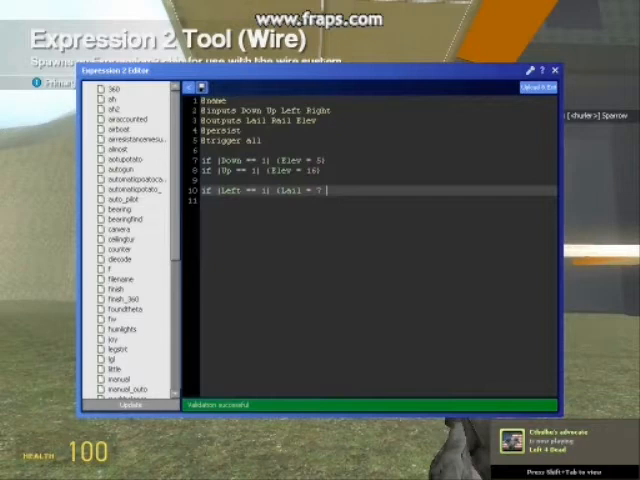
# Inside the Left condition, set Rail = 0 alongside Lail = 7
pyautogui.write('R')
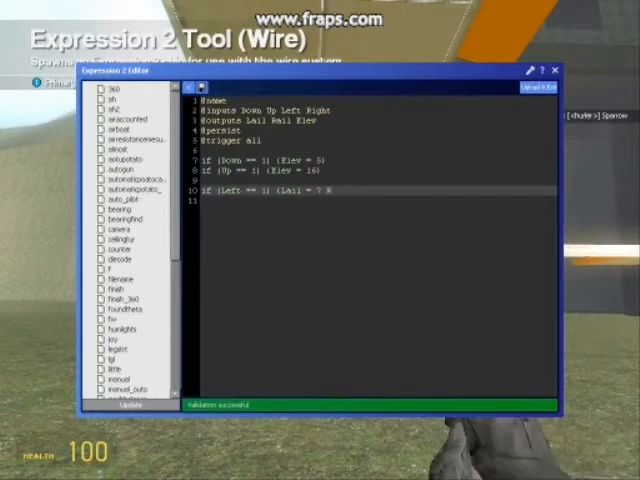
pyautogui.write('ail =')
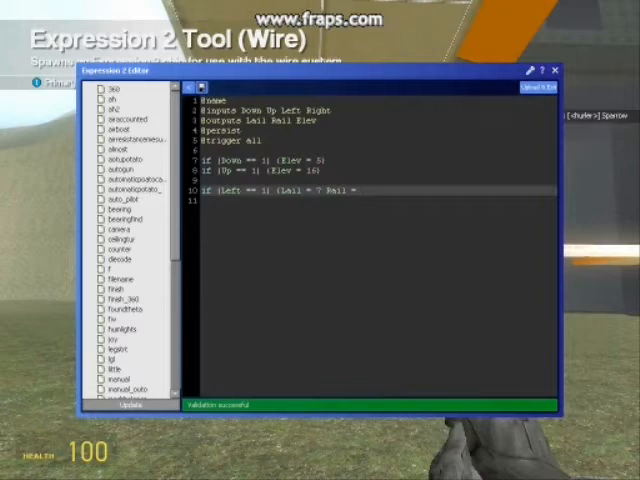
pyautogui.write('0}')
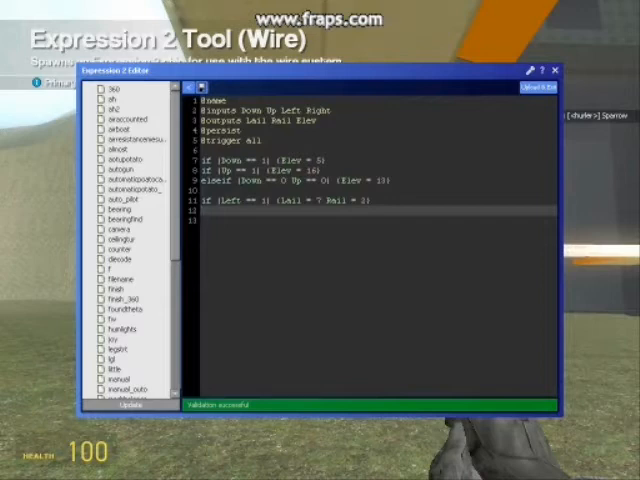
# Write the Right-key condition 'if (Right == 1) {Lail = 0 Rail = 7}'
pyautogui.write('if (Right')
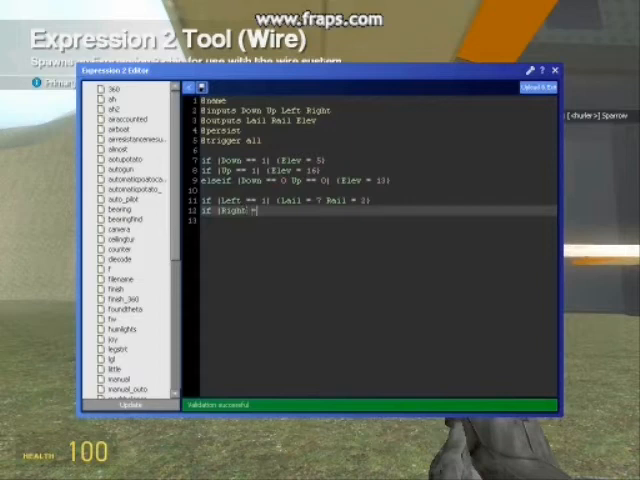
pyautogui.write('==')
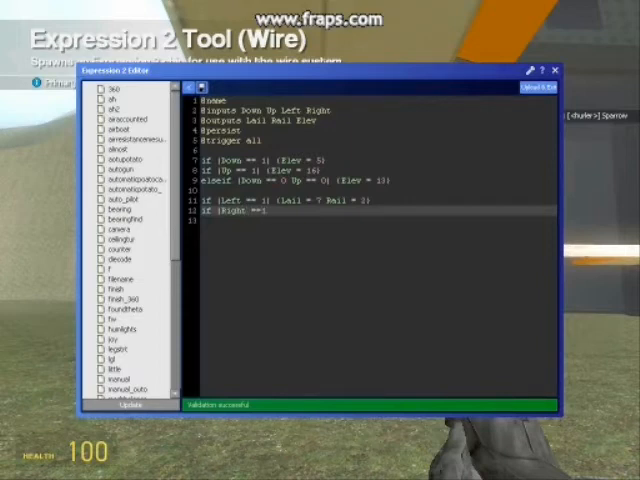
pyautogui.write('1')
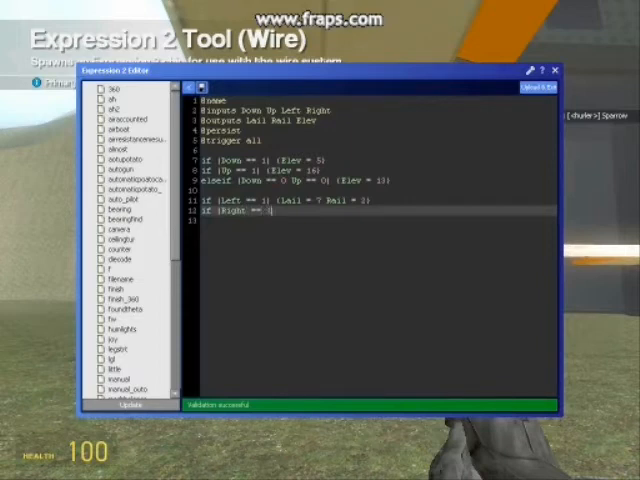
pyautogui.write('1) {Lail = 2 Rail = 7')
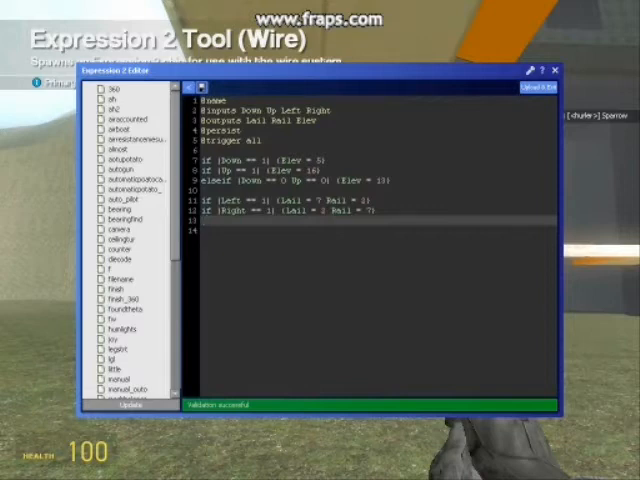
# Write 'elseif (Right == 0 & Left == 0) {' under the Right condition
pyautogui.write('elseif (Right == 0')
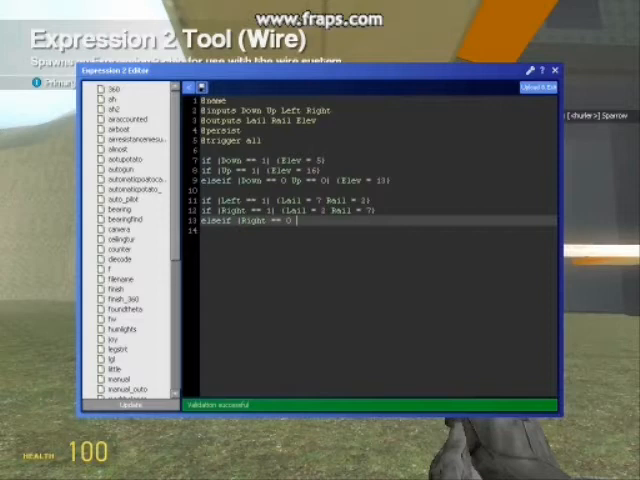
pyautogui.write('s Le')
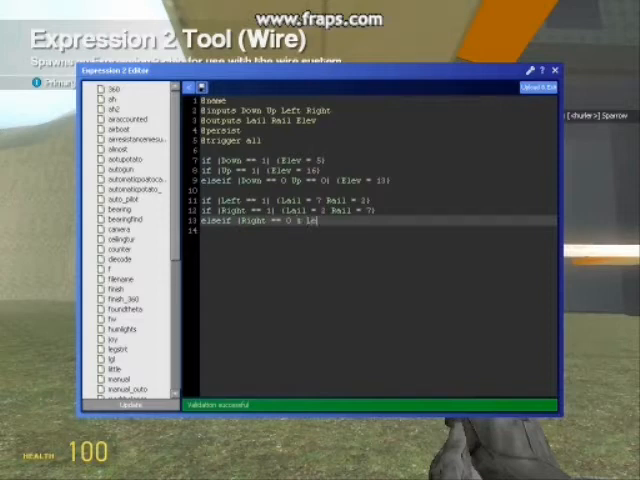
pyautogui.write('Left == 0) {')
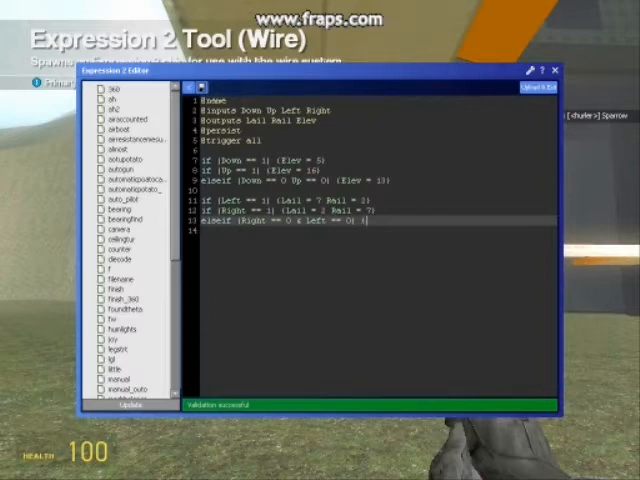
# Finish the neutral-aileron rule with 'Lail = 5 Rail = 5}' and upload the script to the chip
pyautogui.write('Lail')
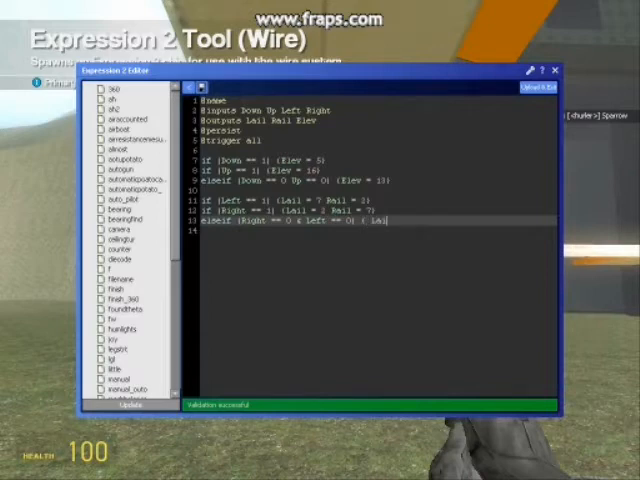
pyautogui.write('=')
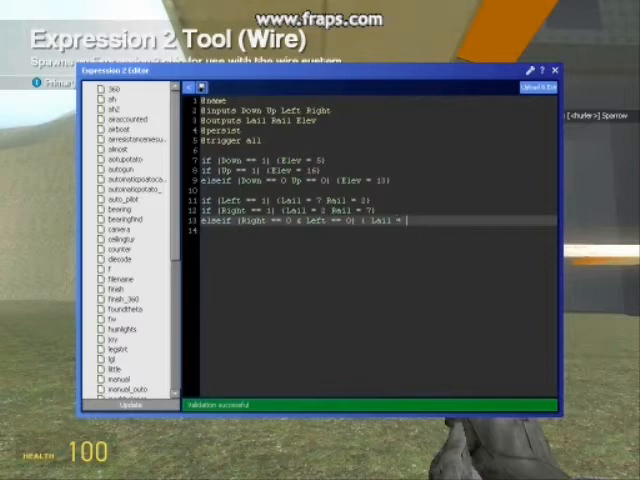
pyautogui.write('5')
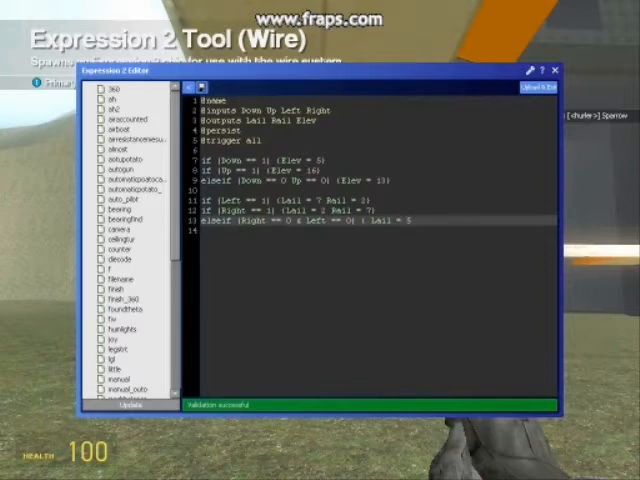
pyautogui.write('Rail')
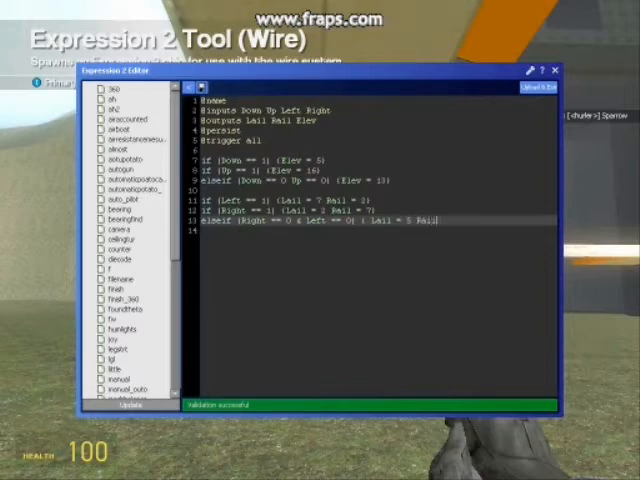
pyautogui.write('=')
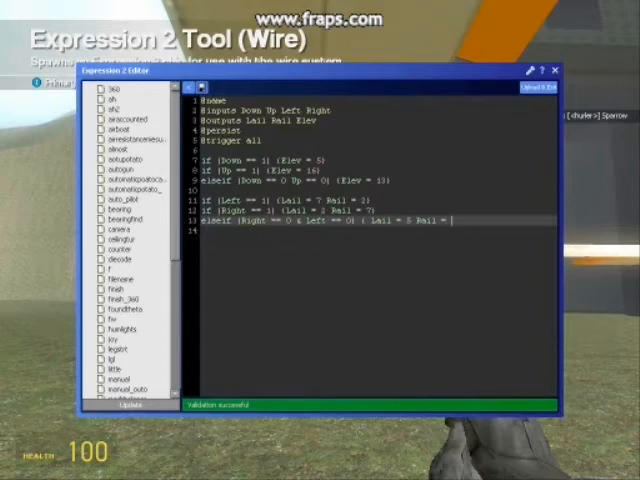
pyautogui.write('5')
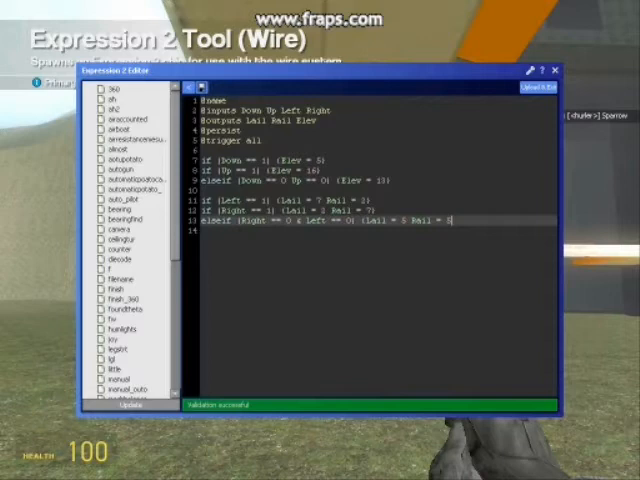
pyautogui.write('5')
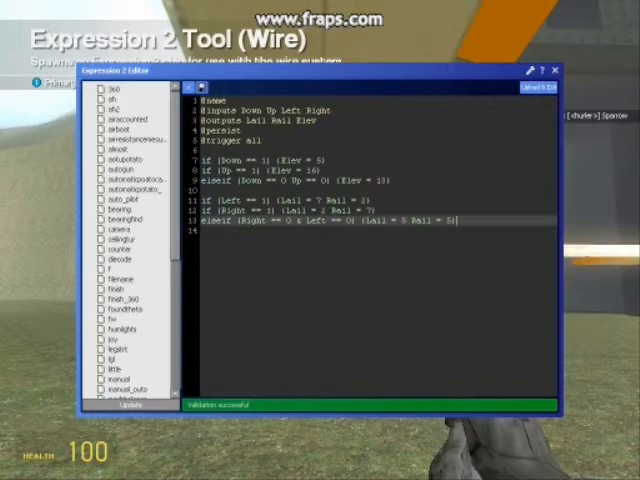
pyautogui.click(536, 92)
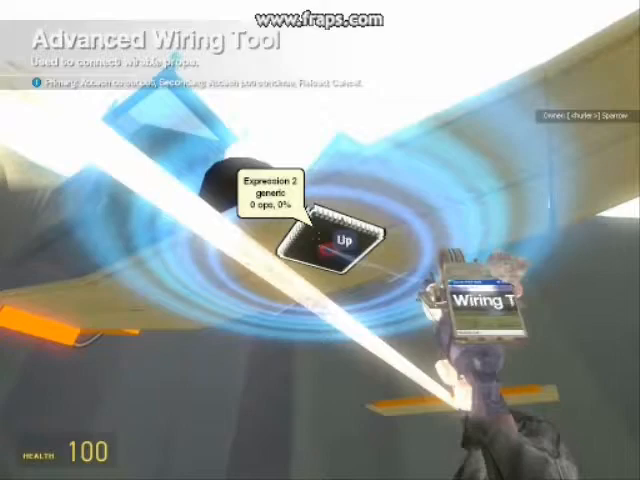
pyautogui.moveTo(320, 240)
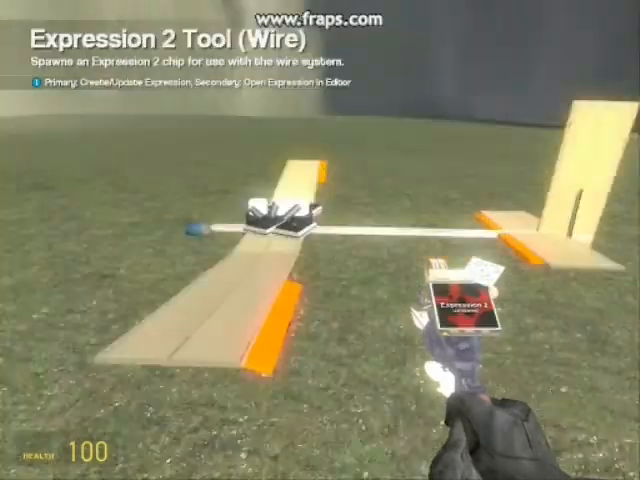
pyautogui.moveTo(320, 240)
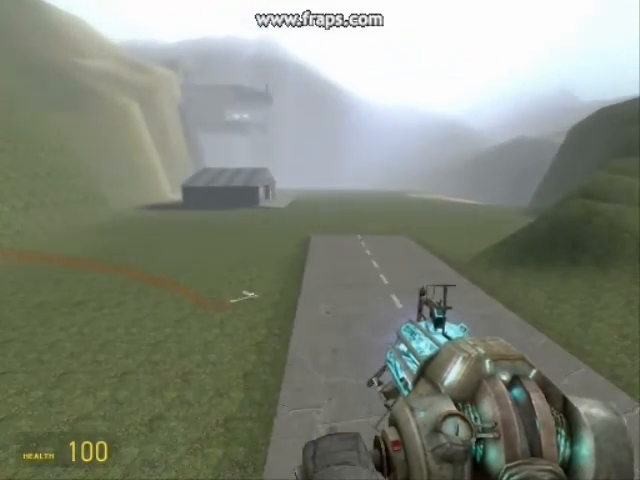
pyautogui.moveTo(320, 240)
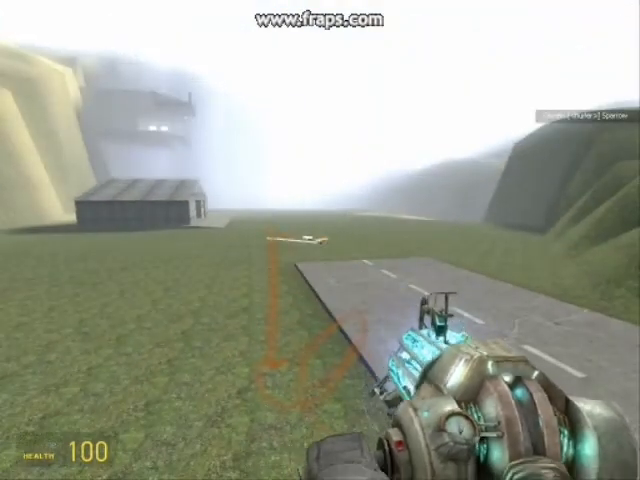
pyautogui.moveTo(320, 240)
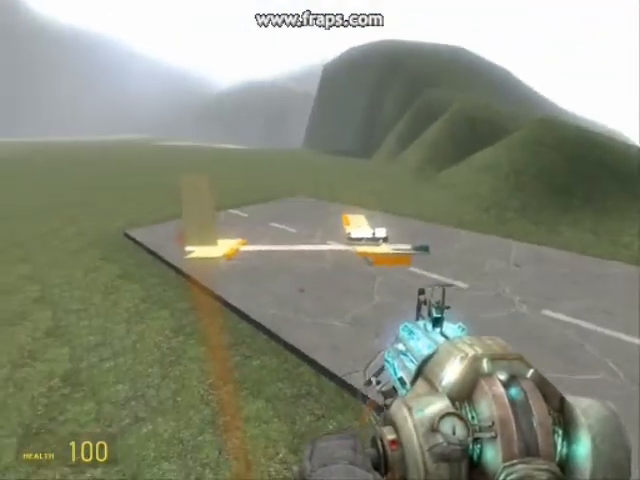